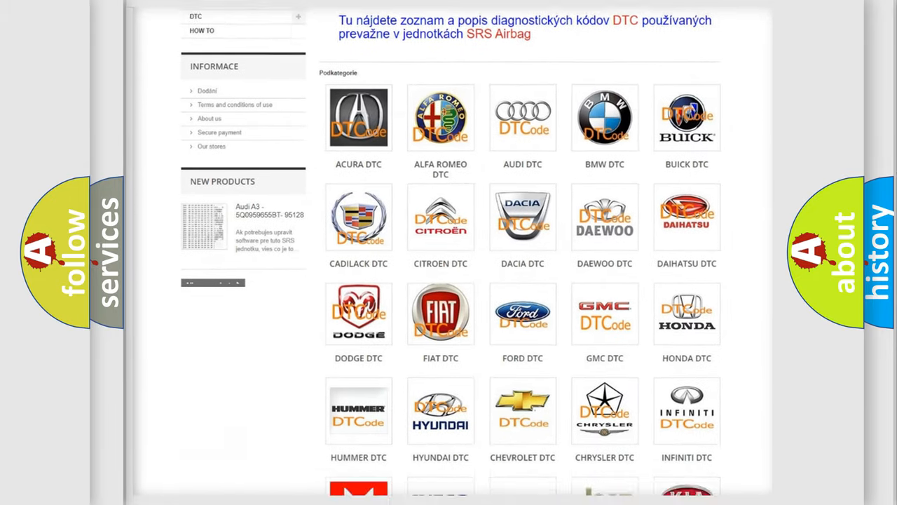
scroll(down, 3)
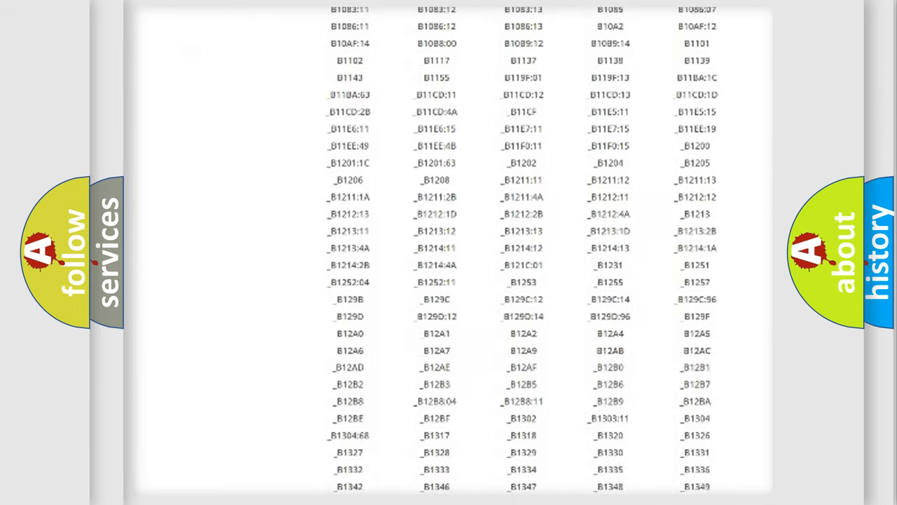
scroll(down, 3)
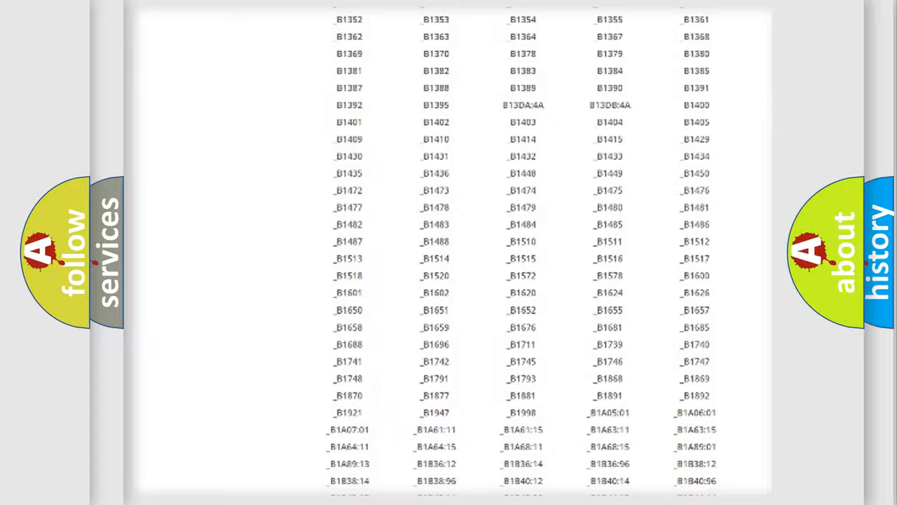